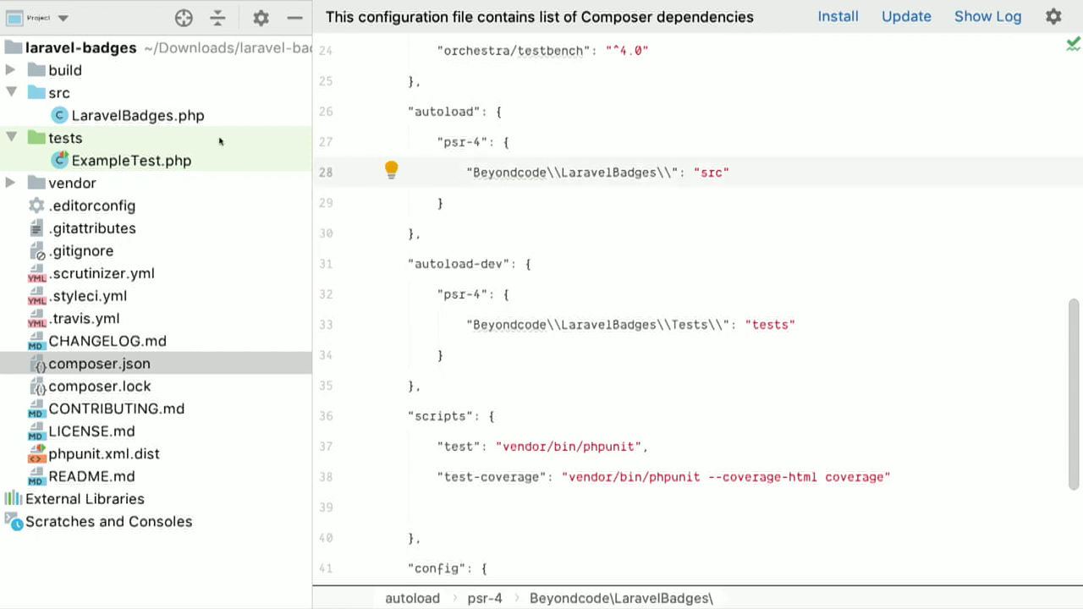
{"action": "mouse_move", "coordinate": [452, 181]}
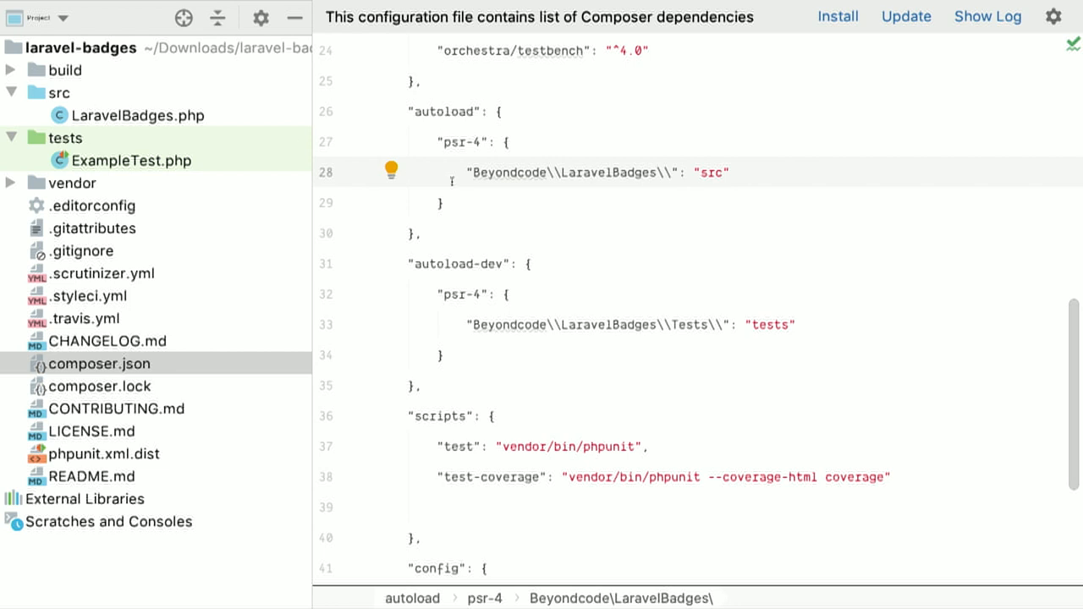
{"action": "scroll", "scroll_direction": "down", "scroll_amount": 3}
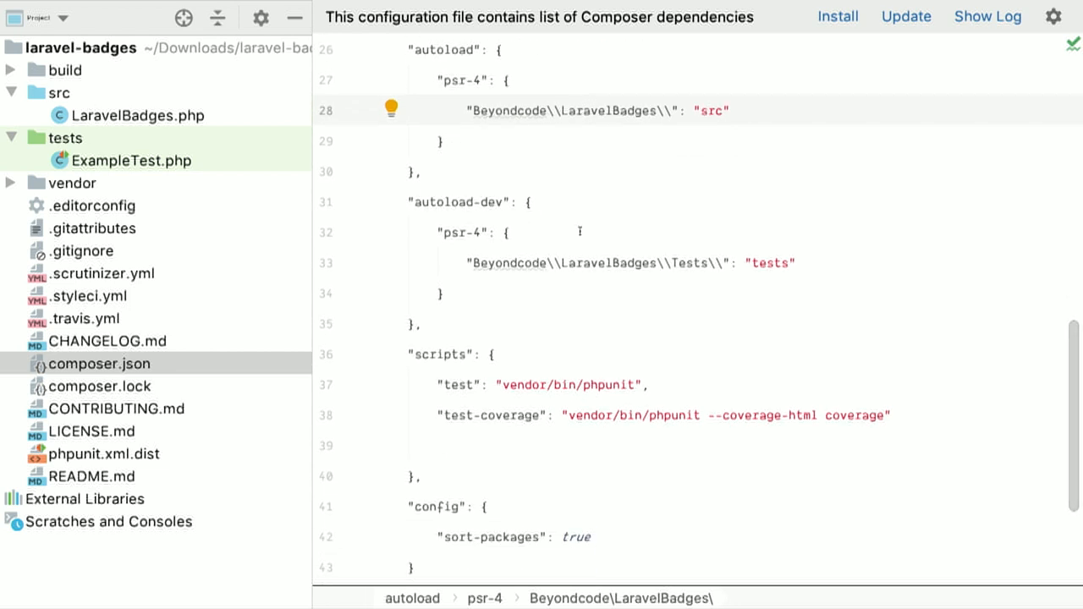